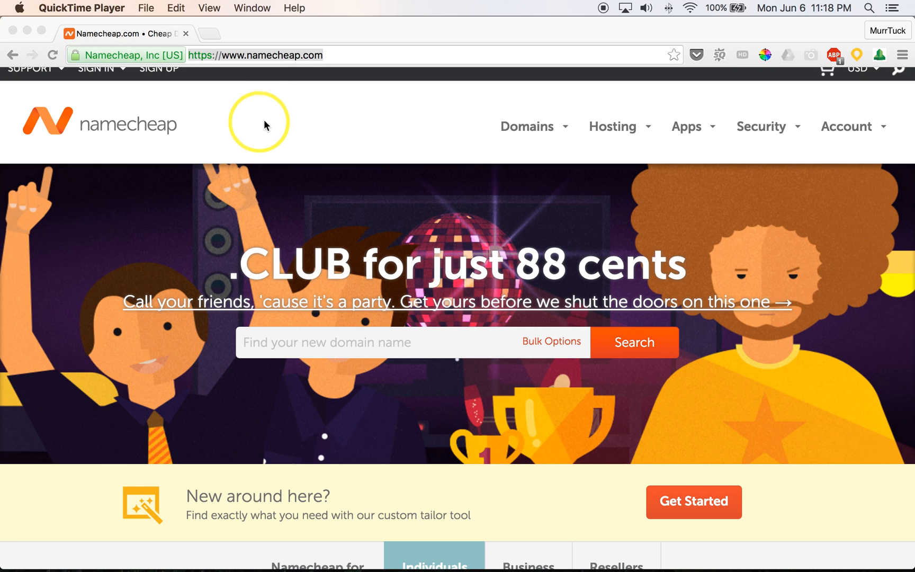
mouse_move(270, 124)
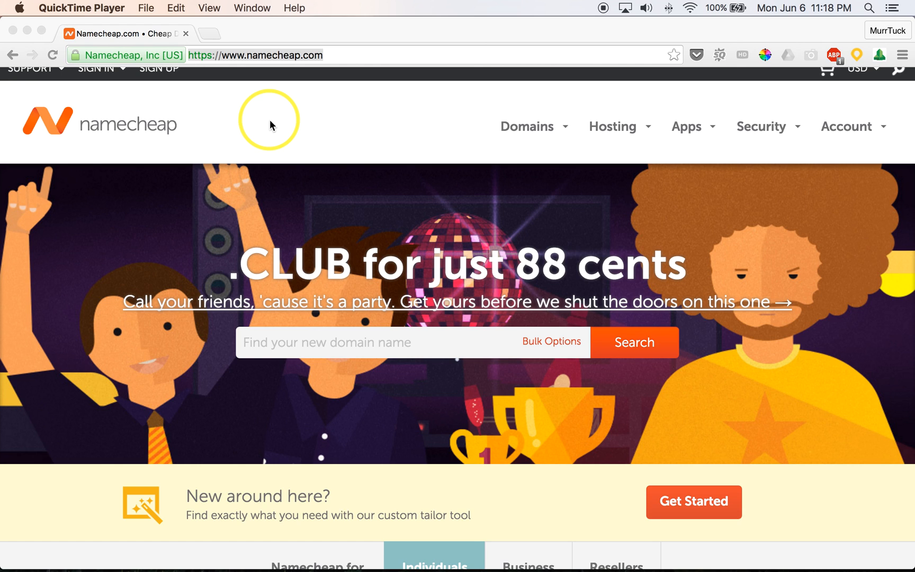
mouse_move(285, 121)
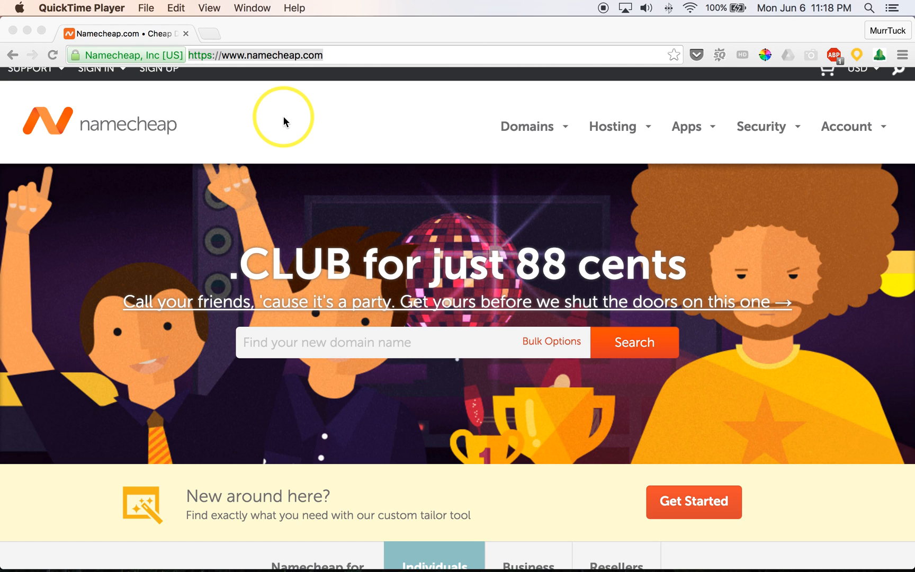
Step: Search Namecheap for the domain hipdiscoballs.com
click(359, 55)
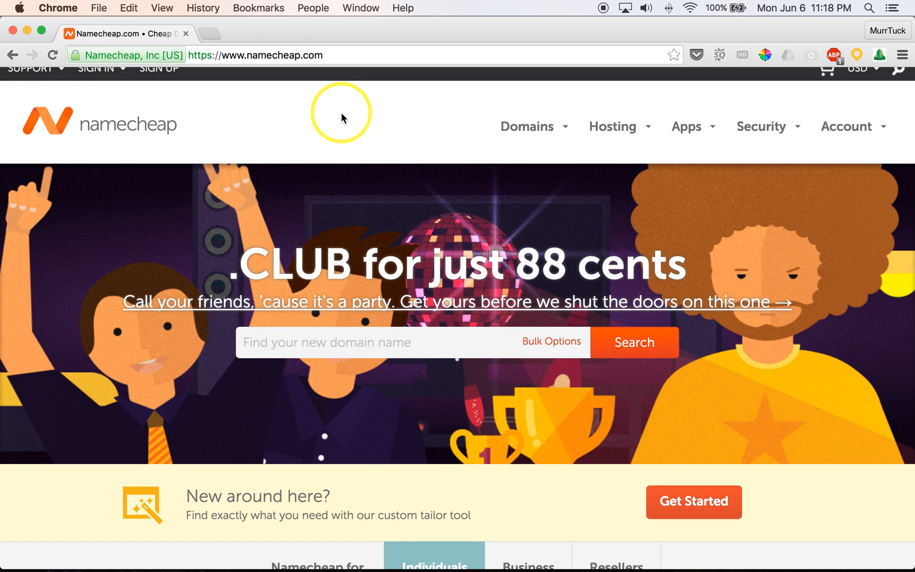
mouse_move(561, 269)
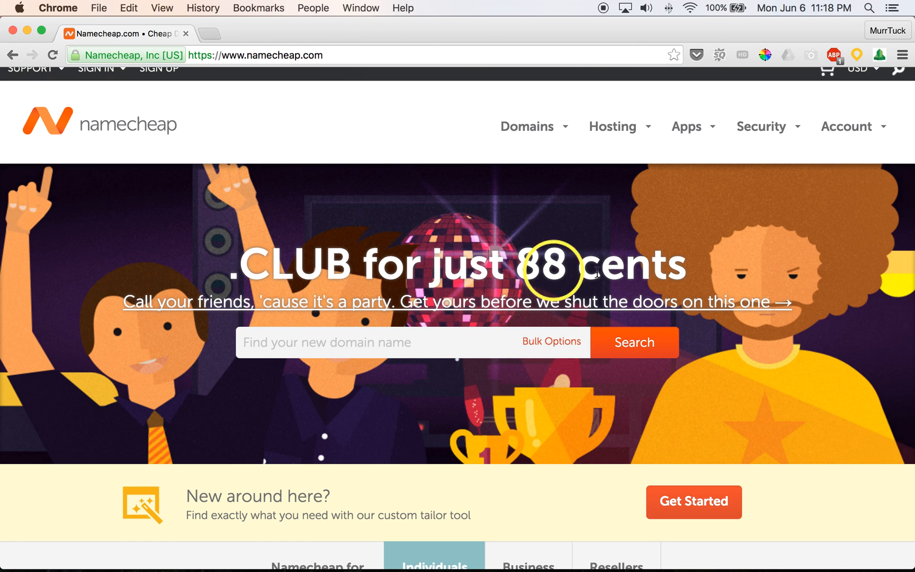
mouse_move(628, 242)
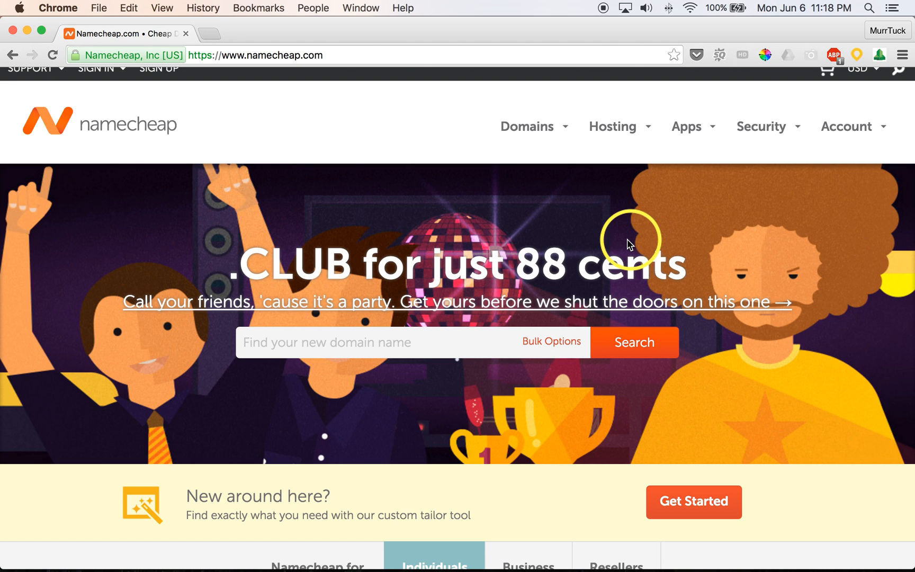
mouse_move(574, 247)
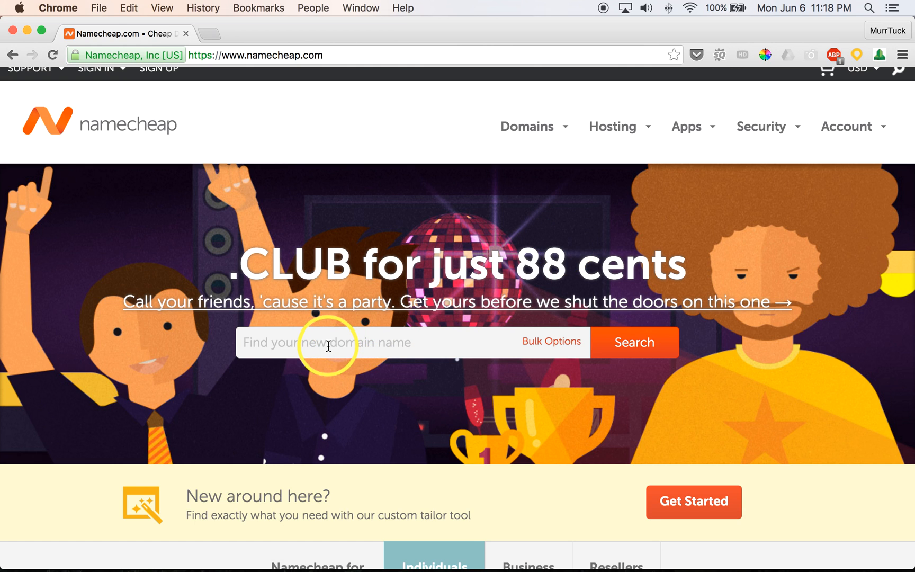
click(635, 343)
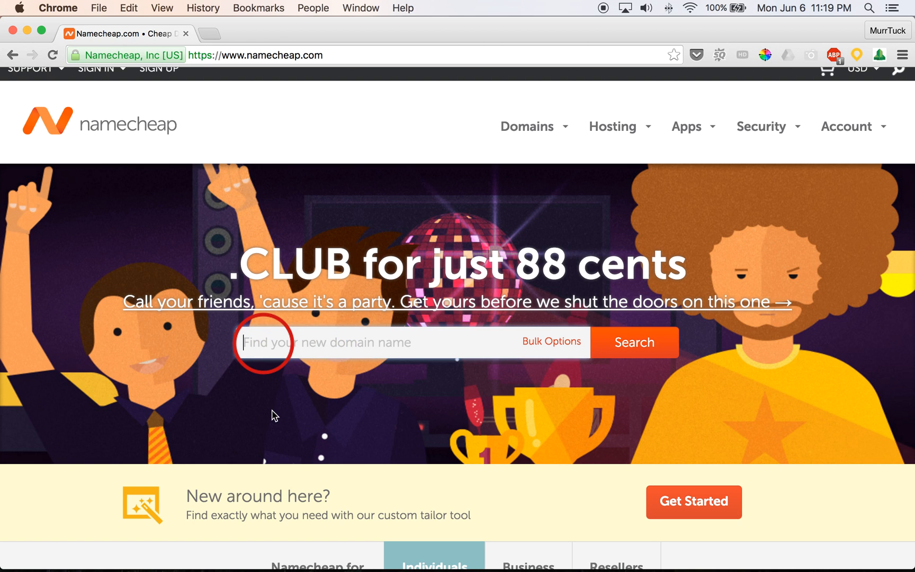
mouse_move(271, 409)
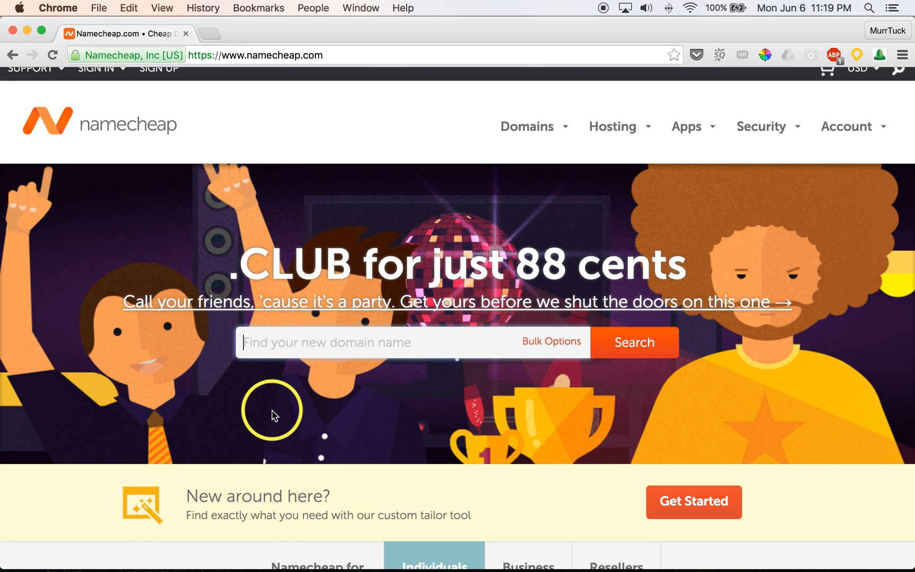
text(hip)
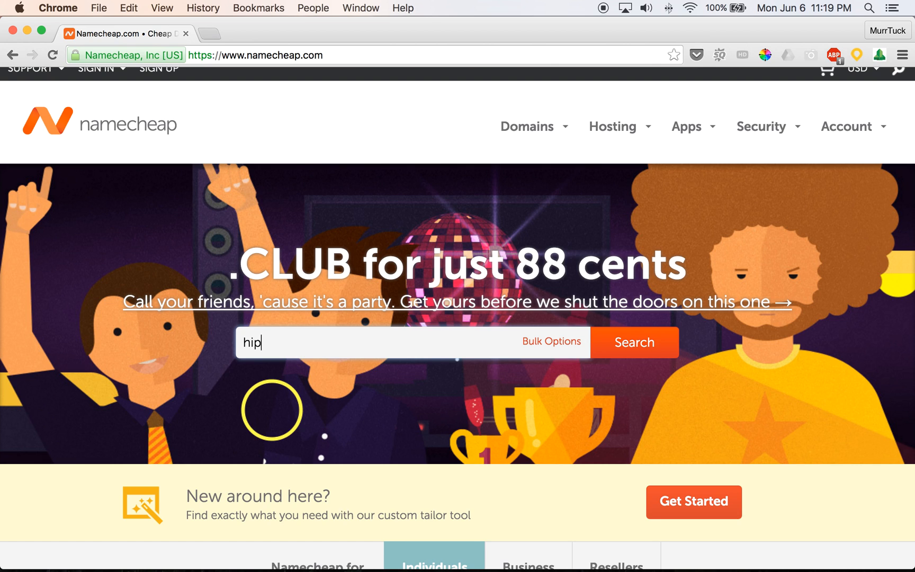
text(discoballs)
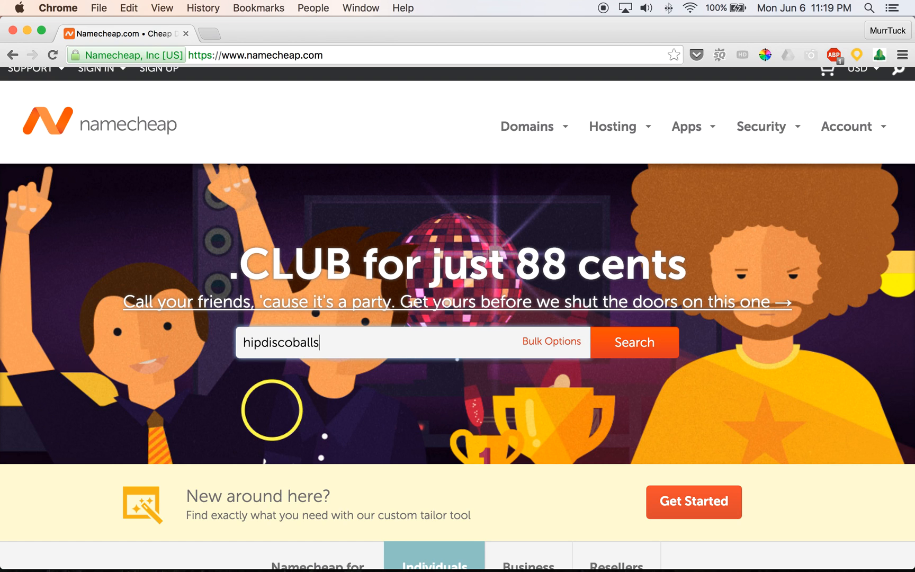
text(.com)
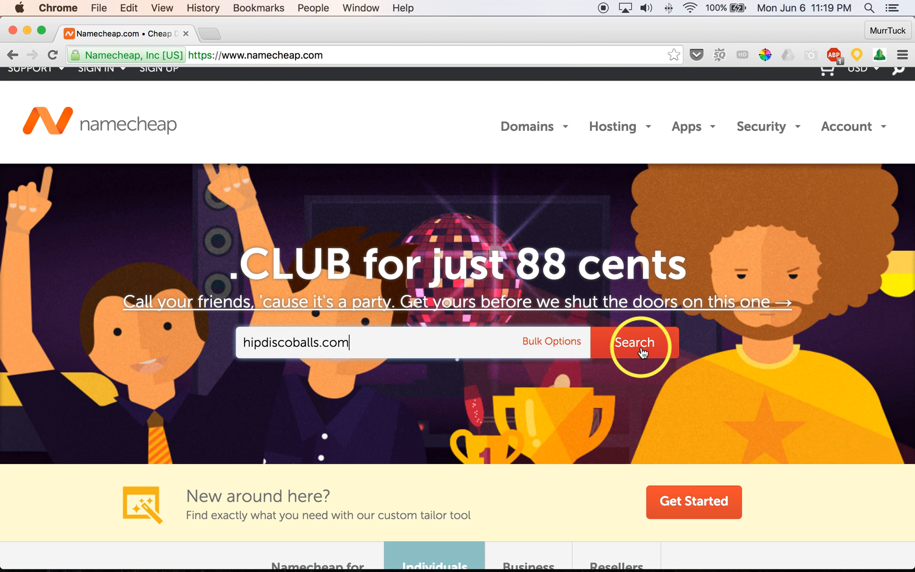
click(635, 343)
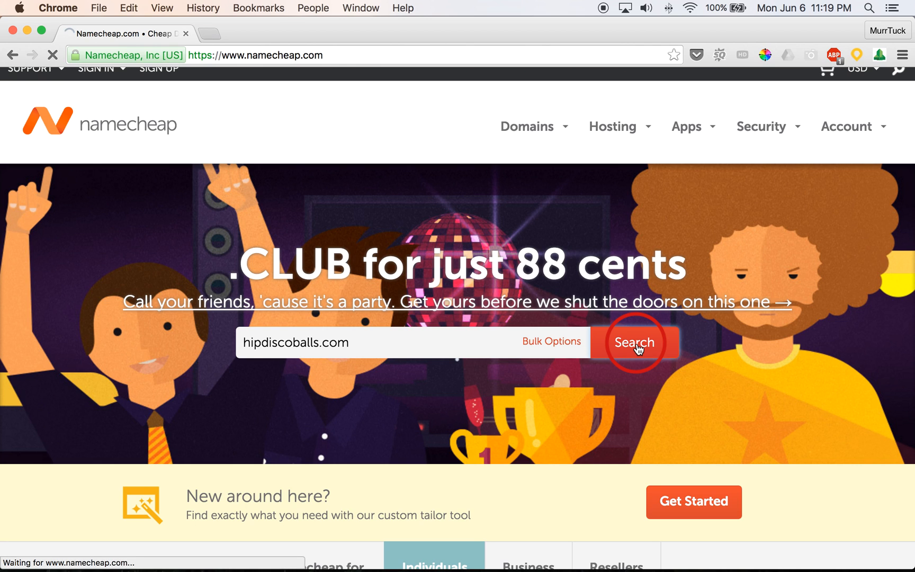
click(634, 343)
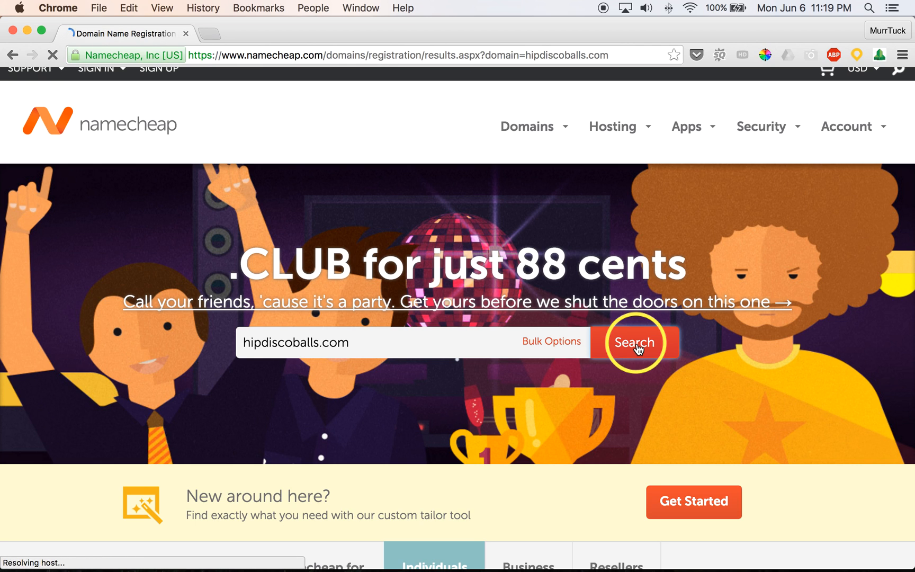
Step: Load the results showing hipdiscoballs.com available at $10.69/year
click(634, 343)
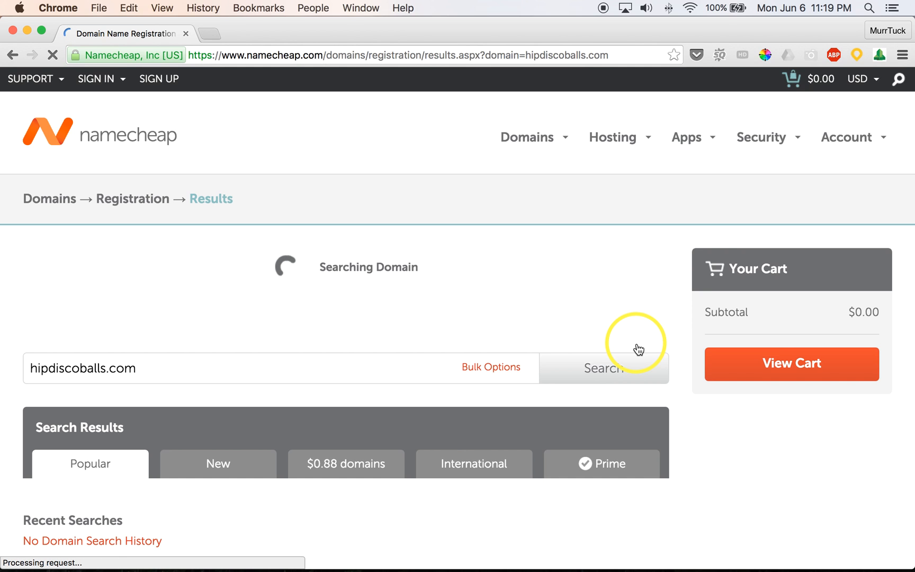
mouse_move(611, 344)
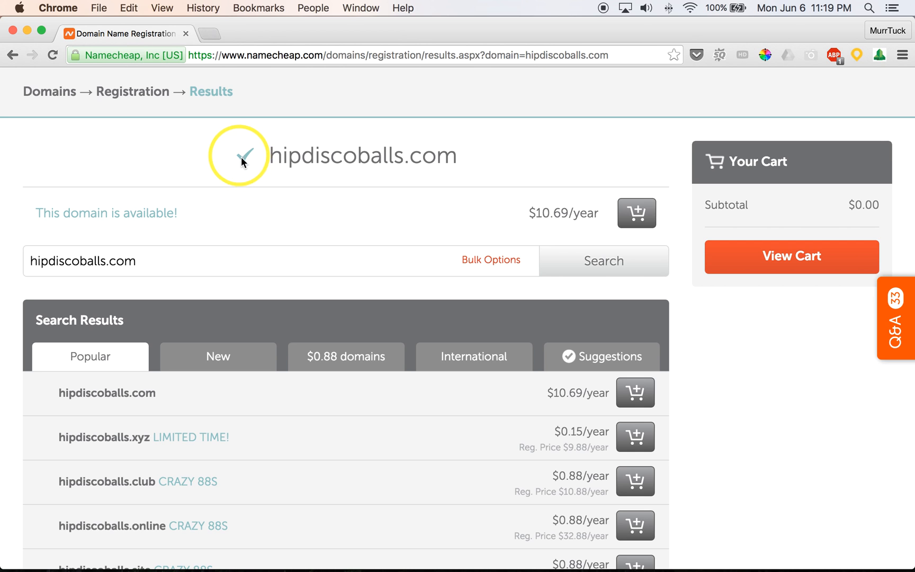
mouse_move(274, 158)
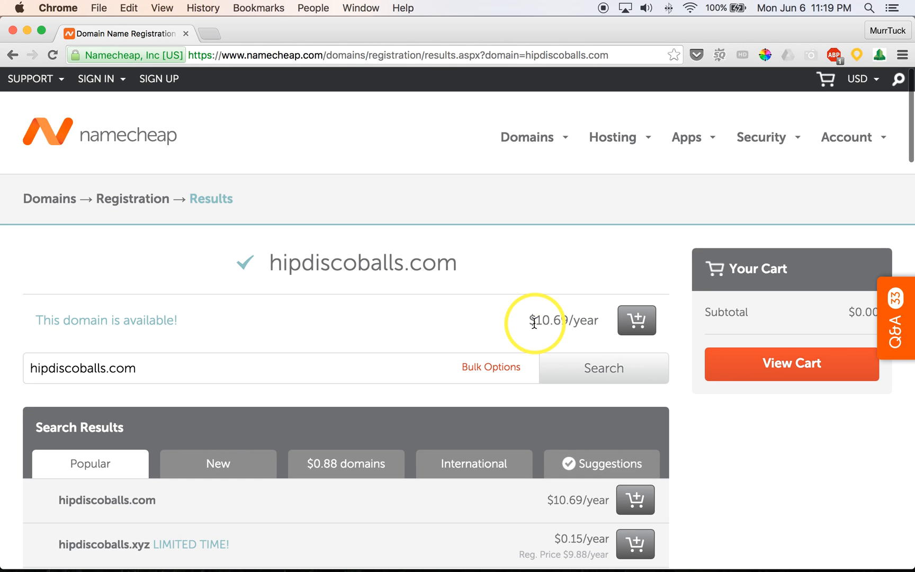
mouse_move(513, 330)
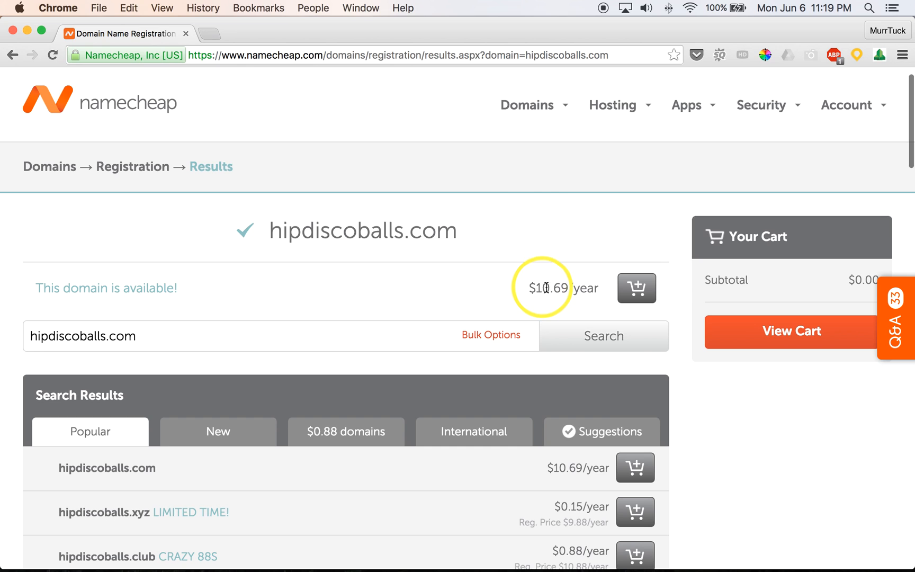
mouse_move(580, 287)
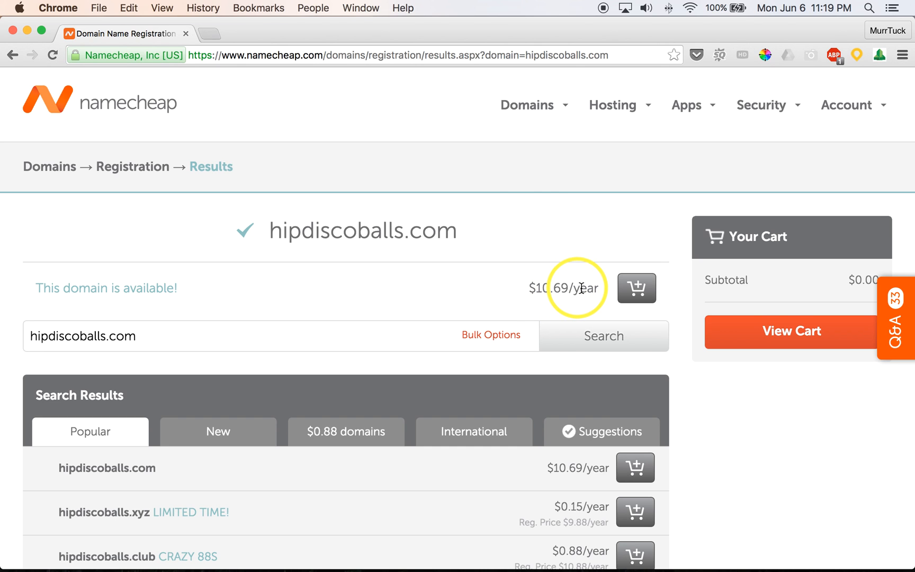
mouse_move(595, 288)
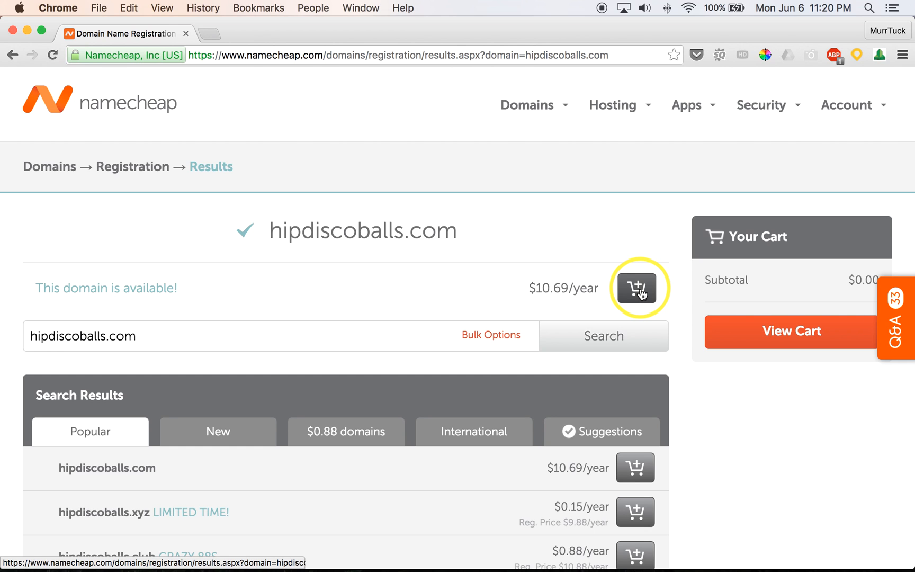
click(637, 287)
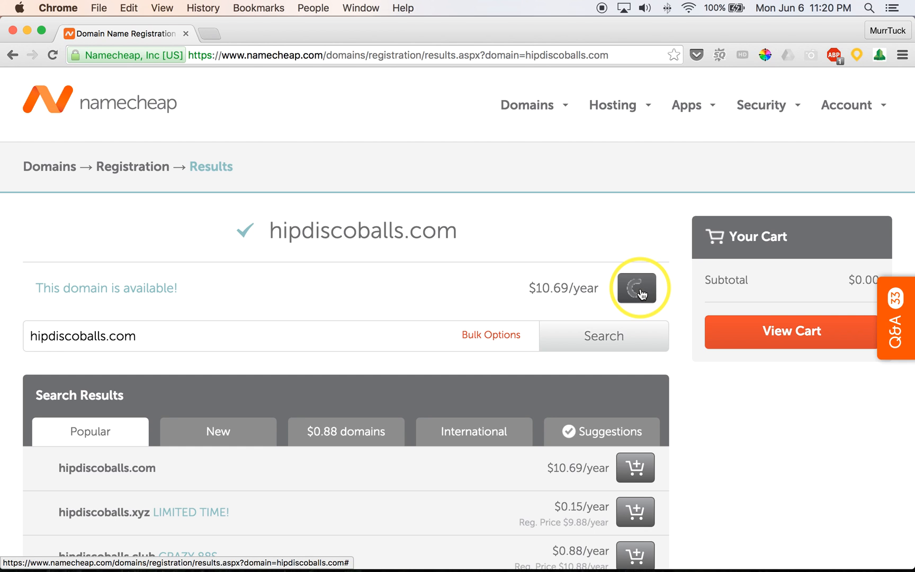
click(635, 287)
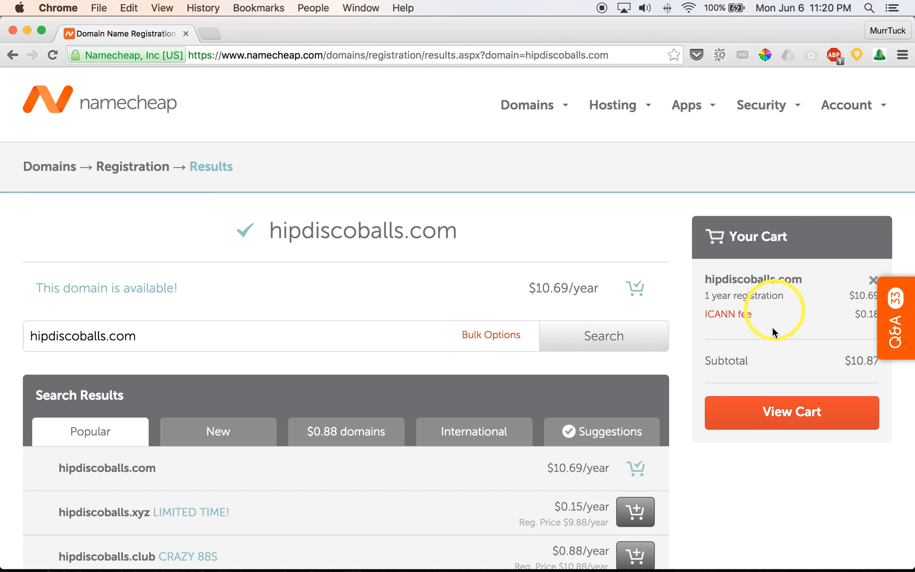
scroll(down, 3)
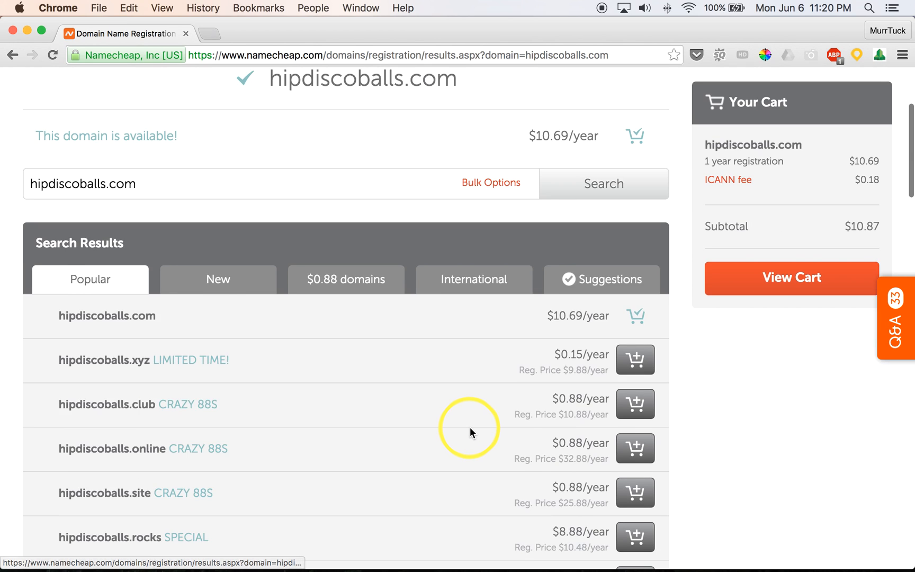
scroll(up, 3)
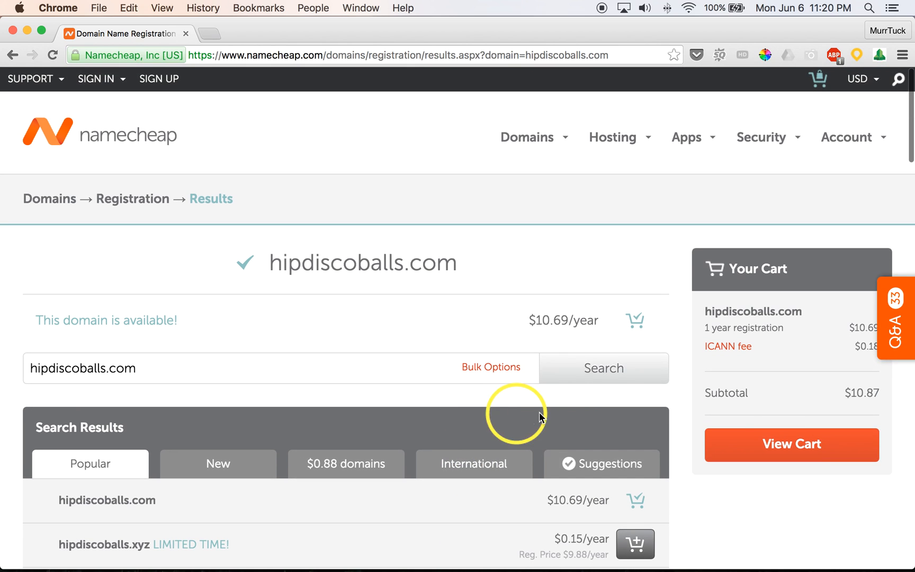
Step: View the cart listing hipdiscoballs.com for 1 year, subtotal $10.87
click(791, 445)
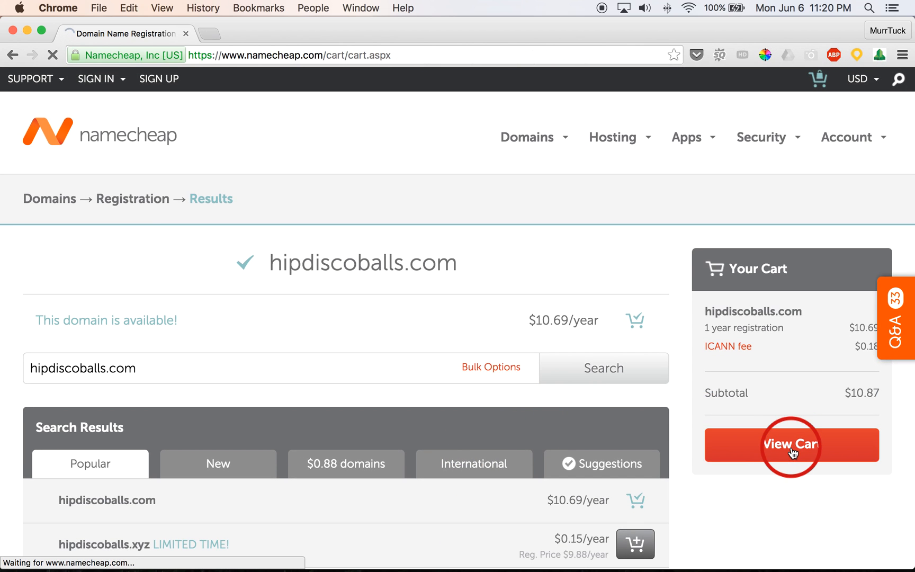
click(790, 445)
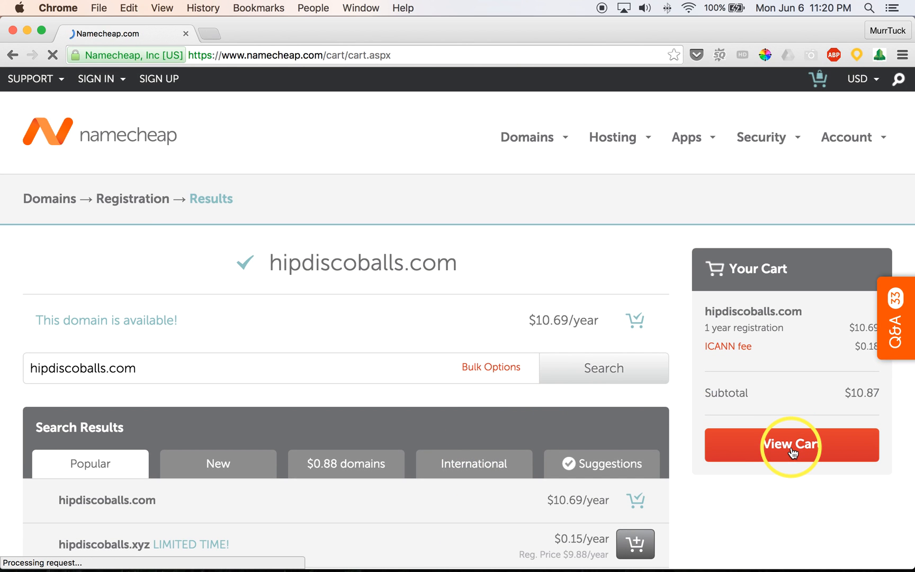
click(790, 445)
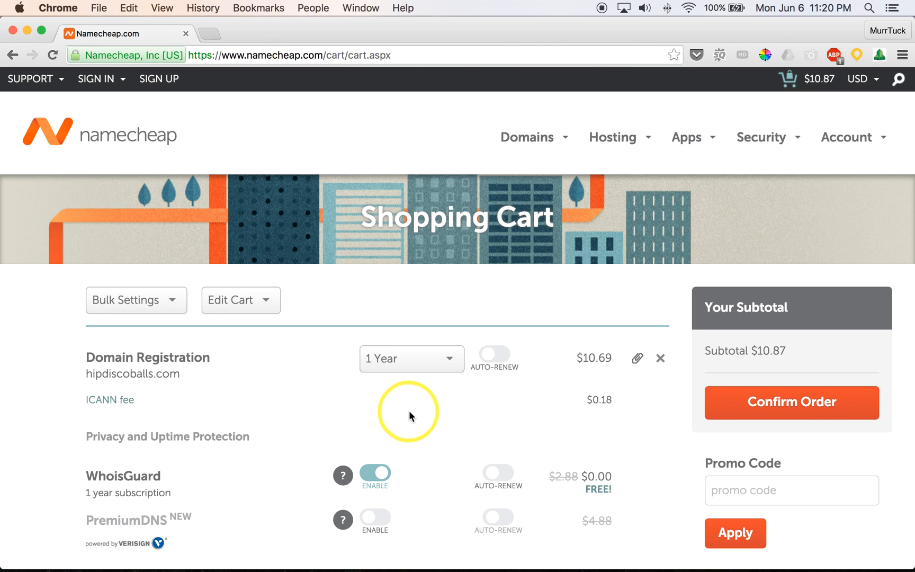
mouse_move(299, 414)
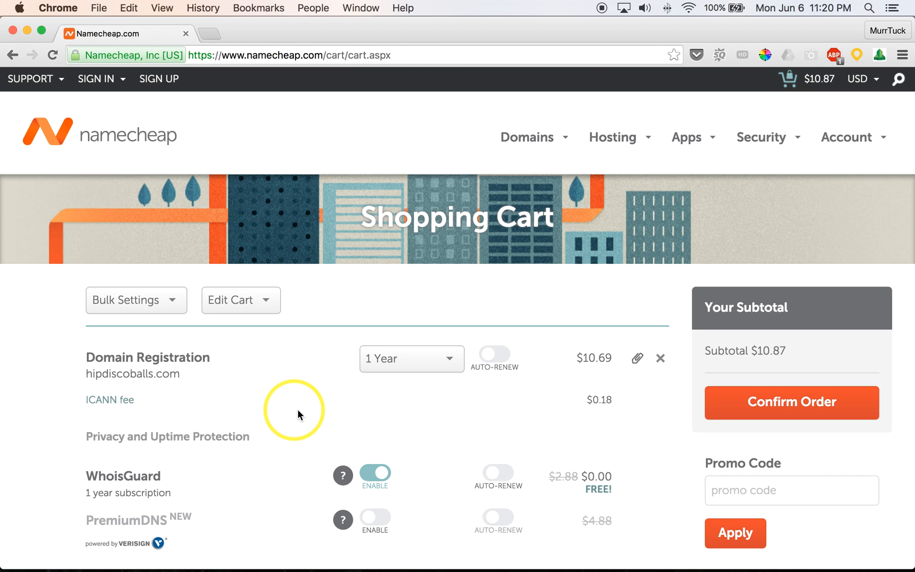
mouse_move(245, 396)
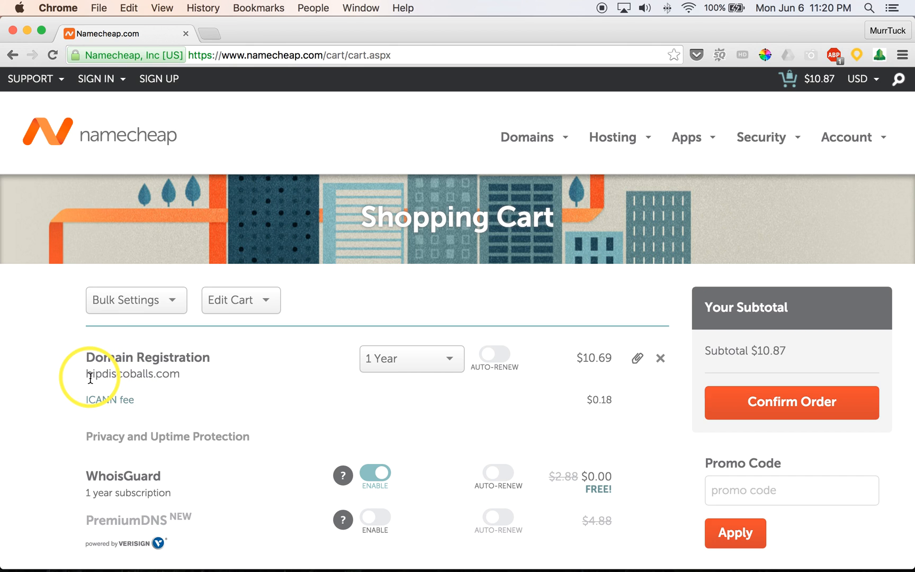
double_click(102, 374)
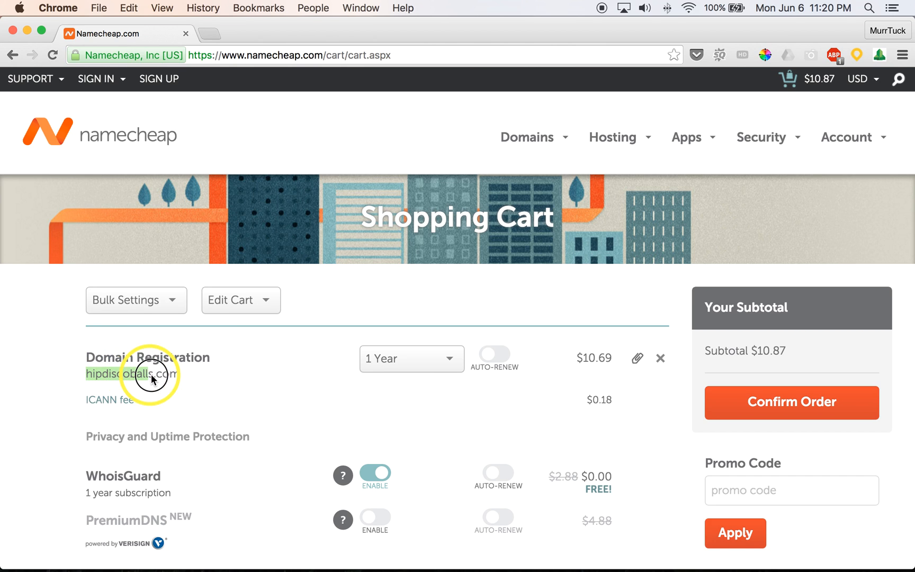
mouse_move(199, 391)
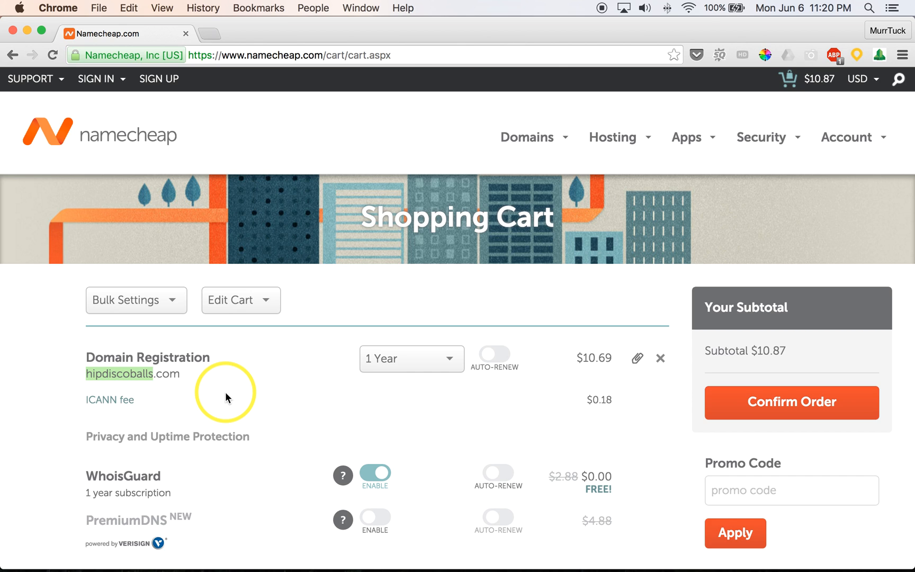
mouse_move(228, 396)
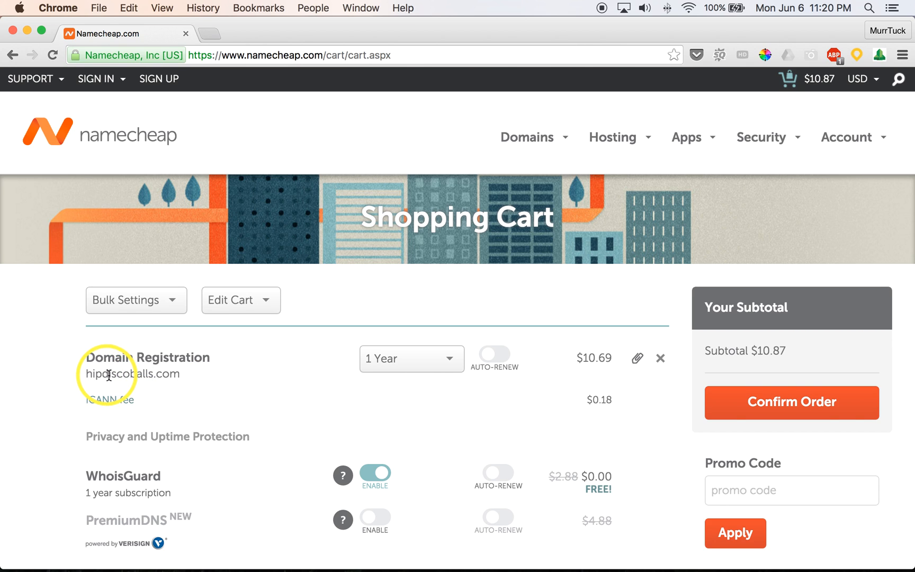
mouse_move(395, 417)
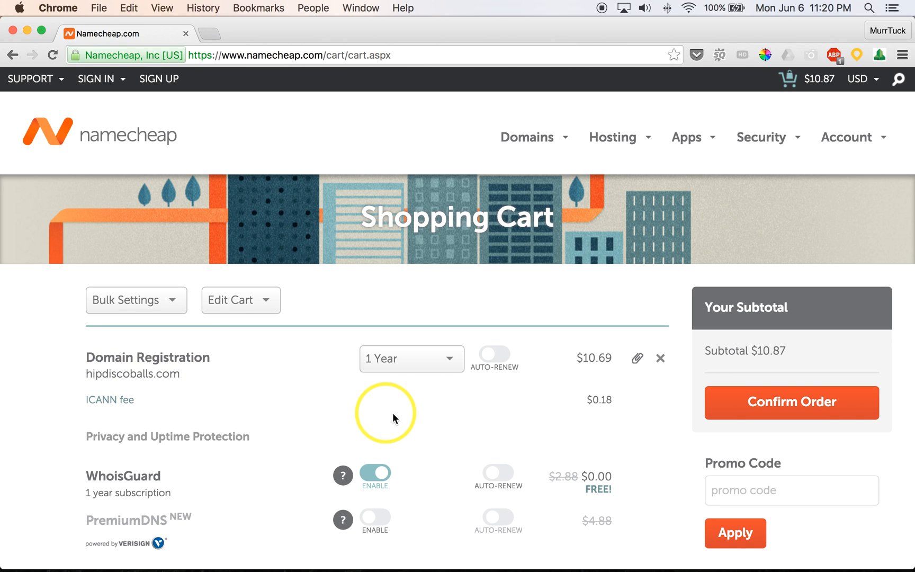
mouse_move(450, 362)
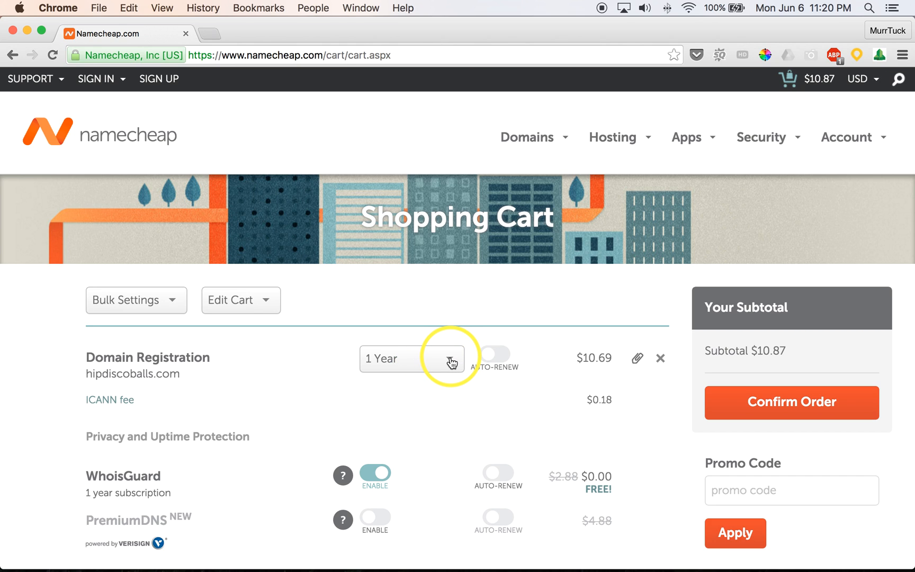
Step: Set the hipdiscoballs.com registration to 5 Years, raising the subtotal to $52.35
click(412, 359)
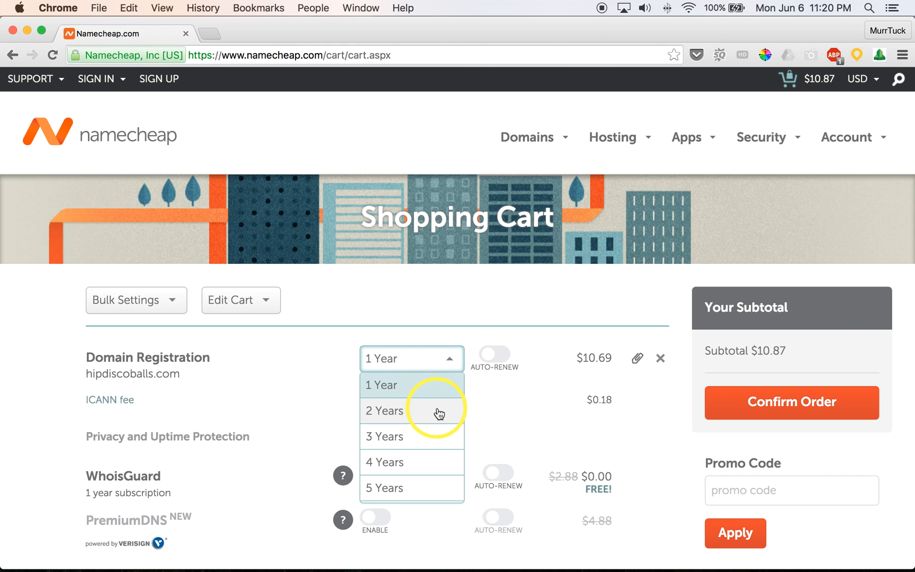
click(384, 411)
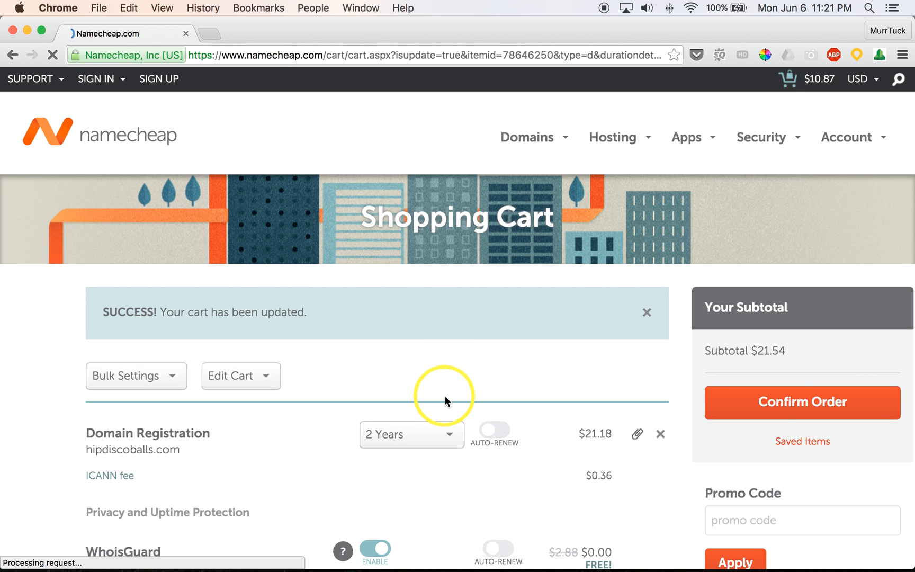
scroll(down, 3)
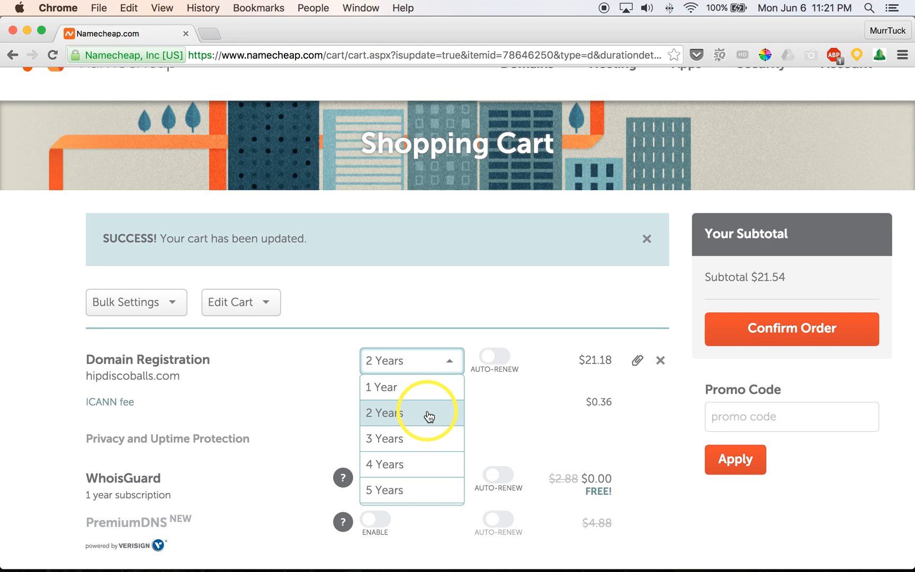
mouse_move(426, 491)
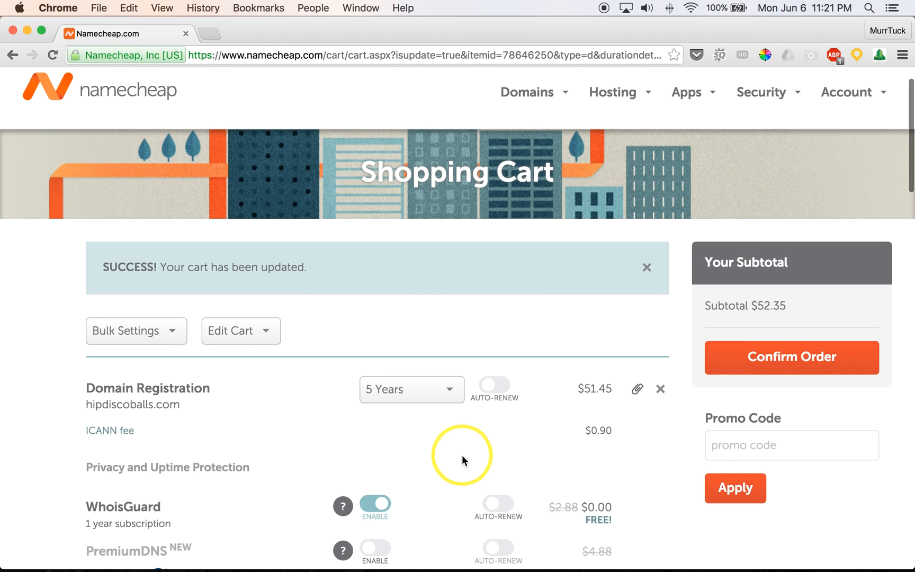
scroll(down, 3)
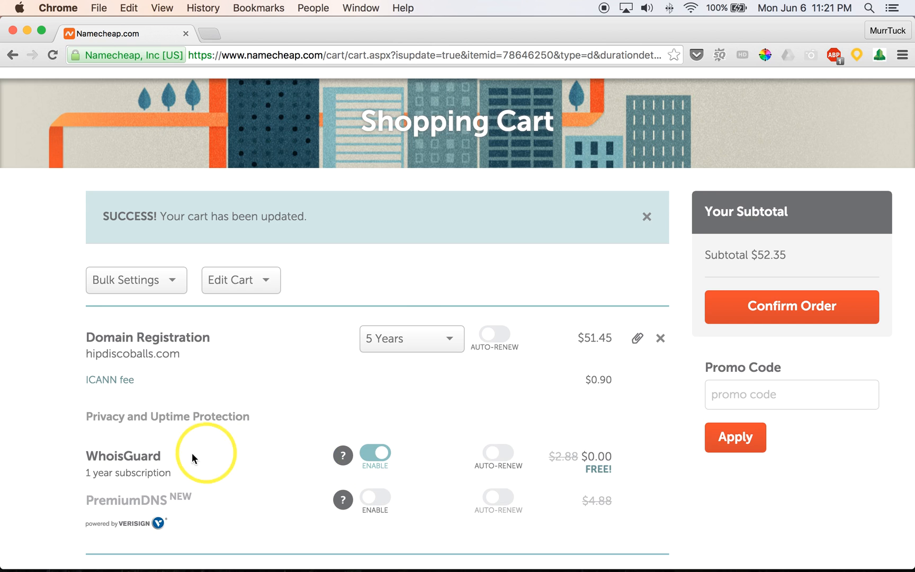
mouse_move(170, 464)
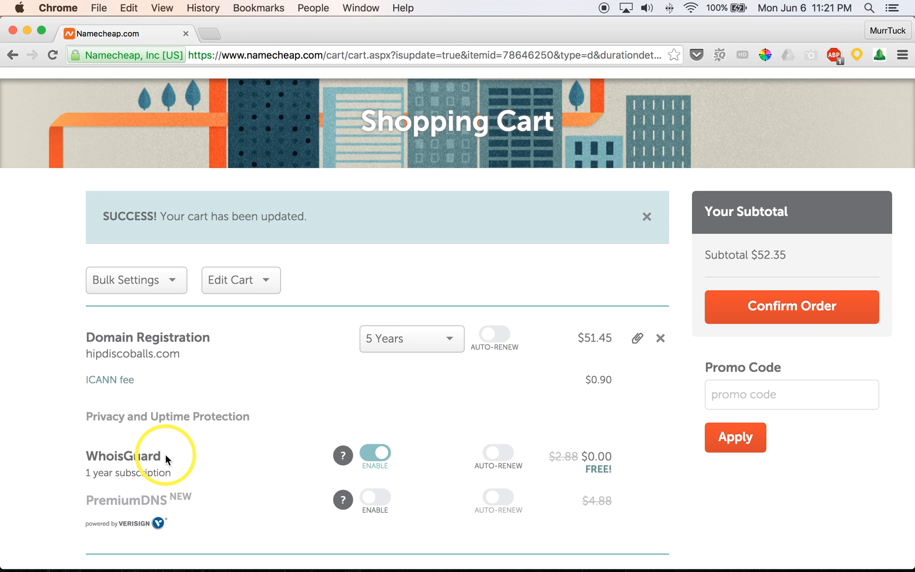
Step: Switch on WhoisGuard for hipdiscoballs.com at $0.00 FREE
scroll(down, 3)
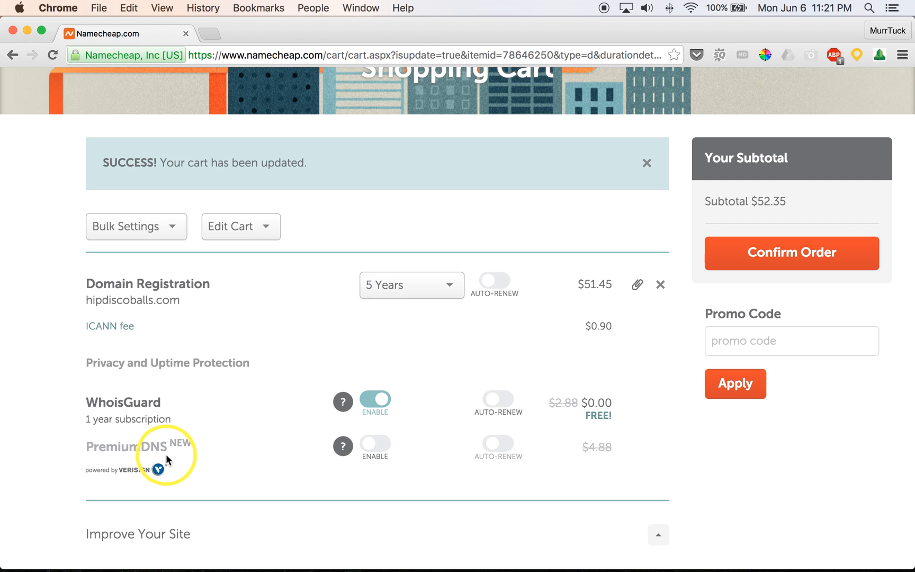
mouse_move(199, 433)
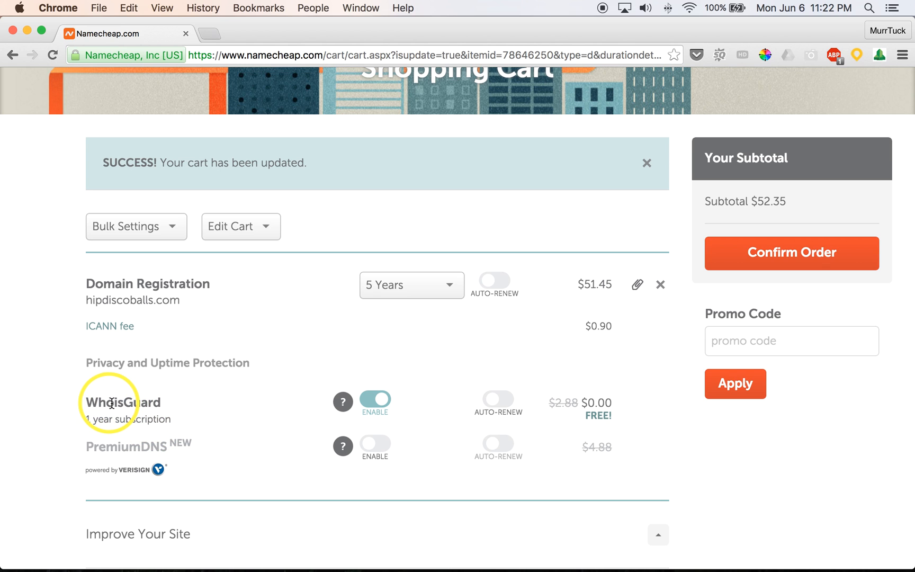
mouse_move(172, 404)
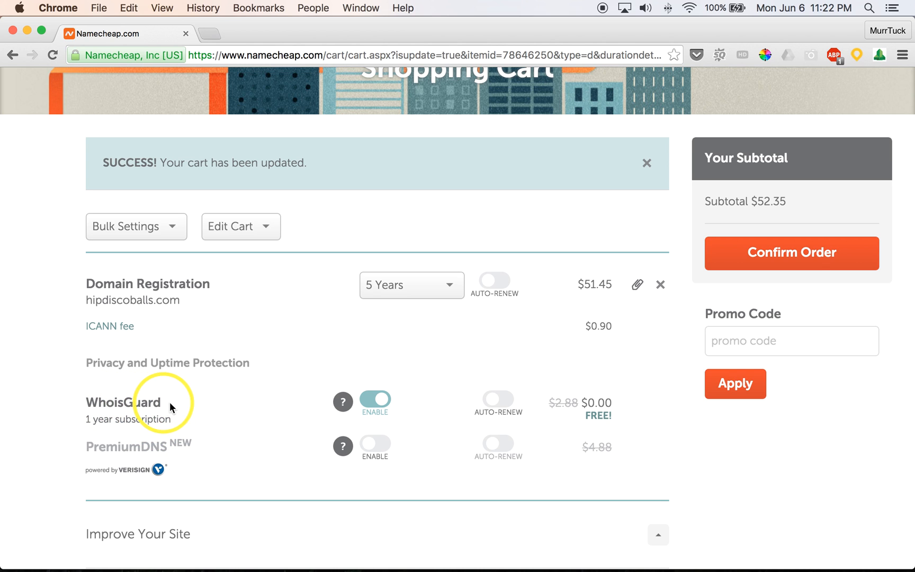
mouse_move(342, 402)
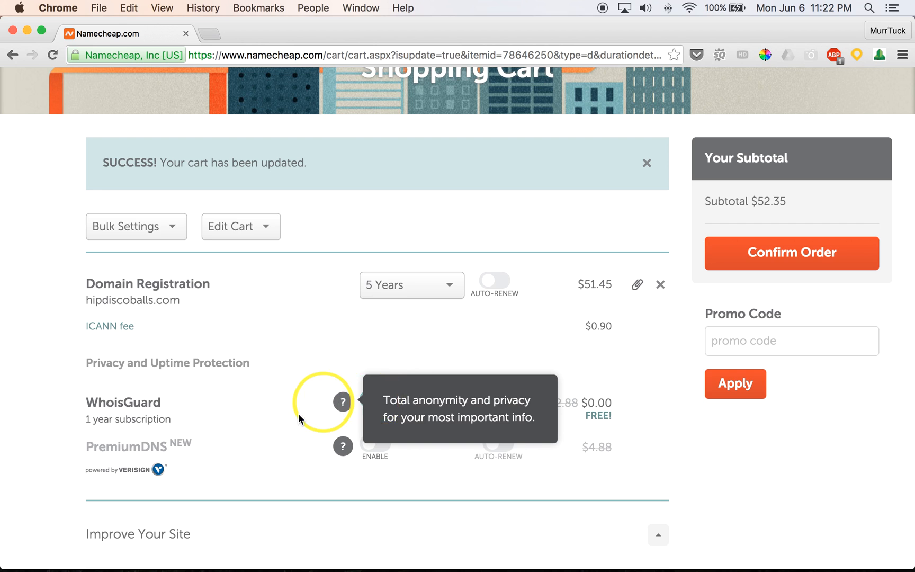
click(376, 401)
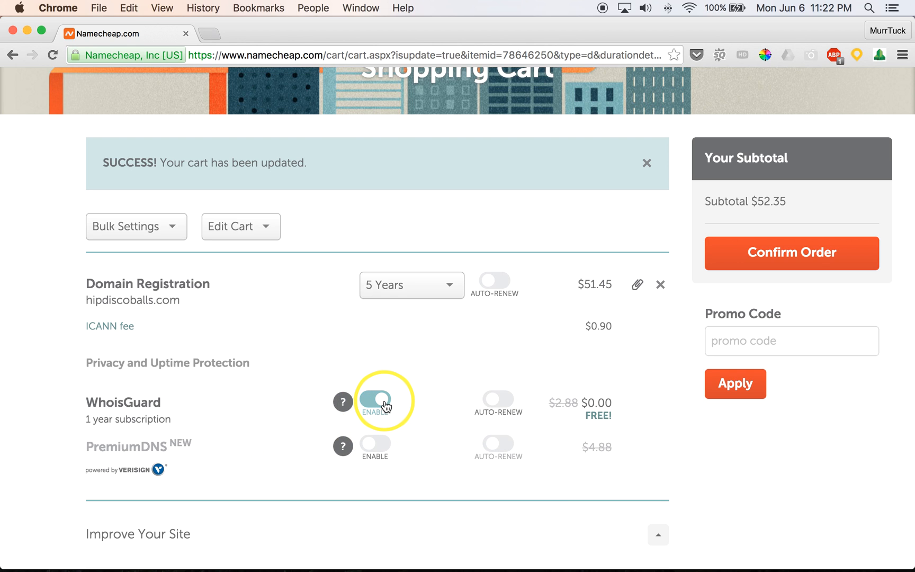
mouse_move(424, 404)
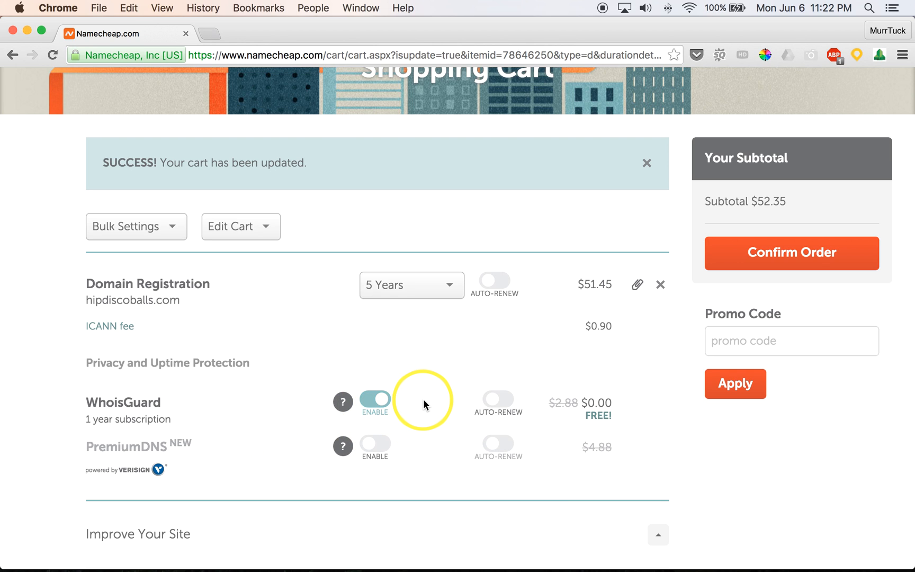
mouse_move(588, 414)
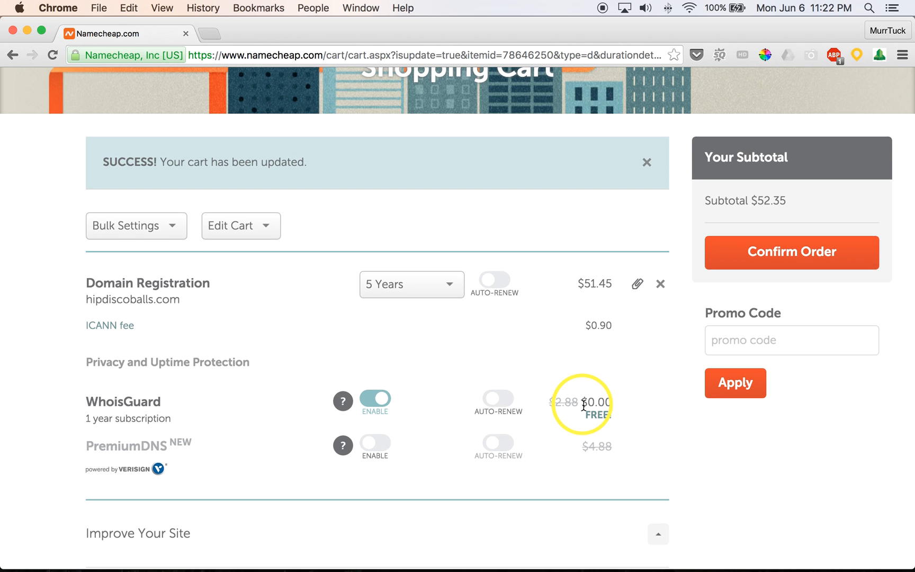
scroll(down, 3)
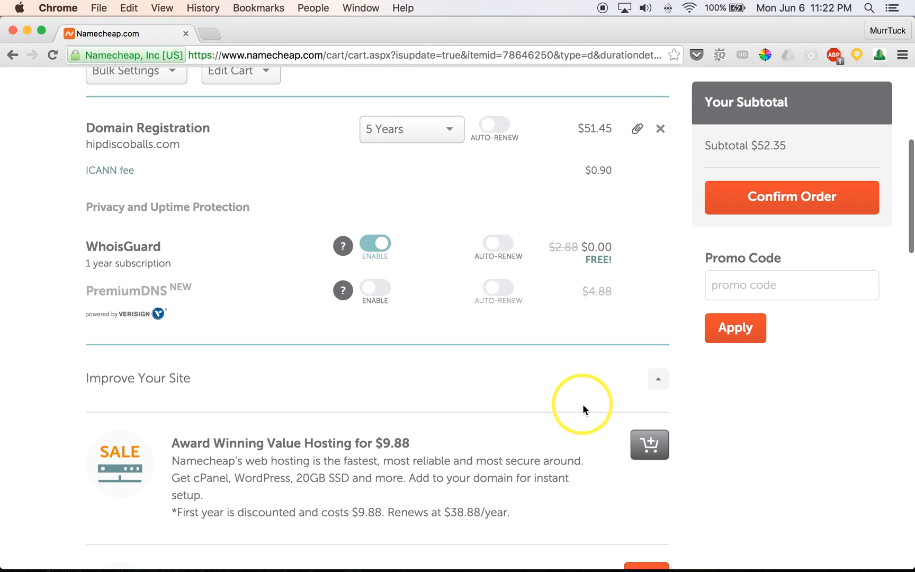
scroll(down, 3)
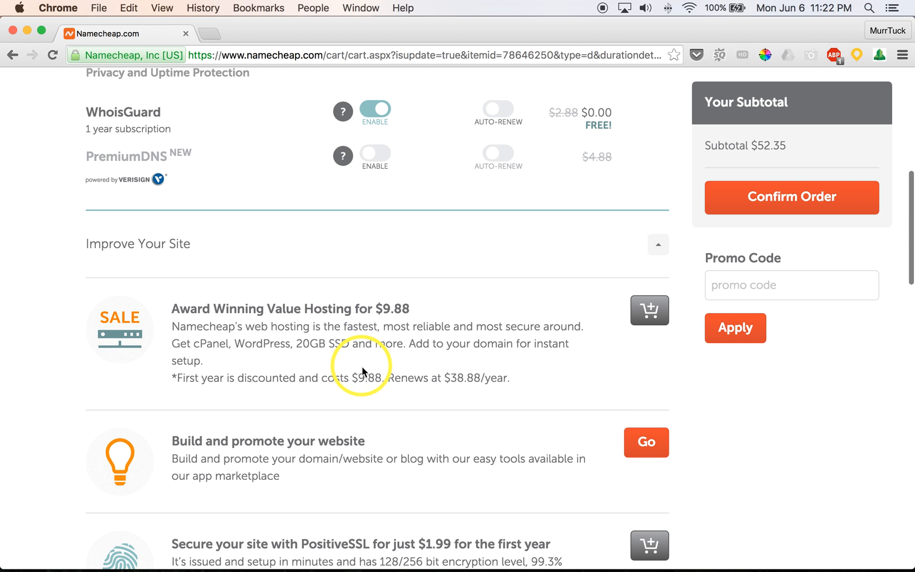
scroll(down, 3)
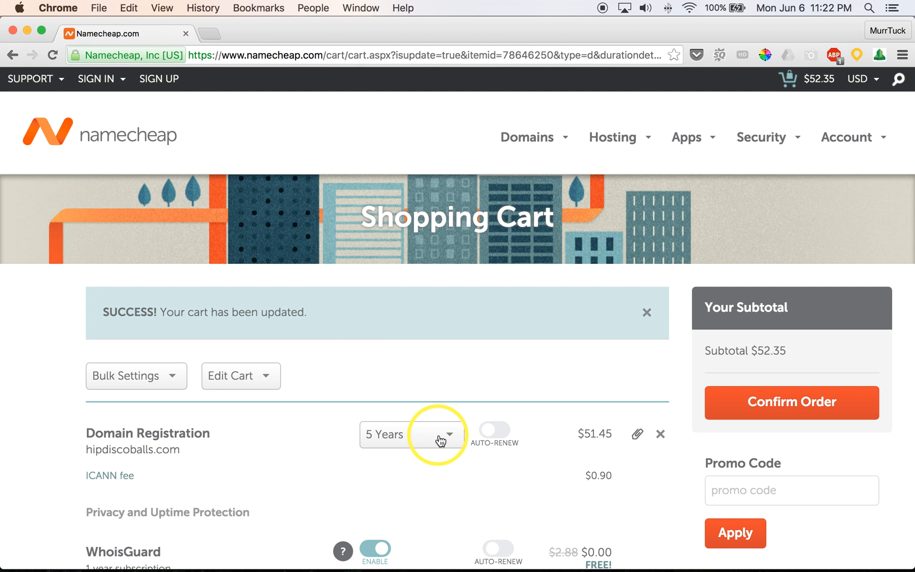
scroll(down, 3)
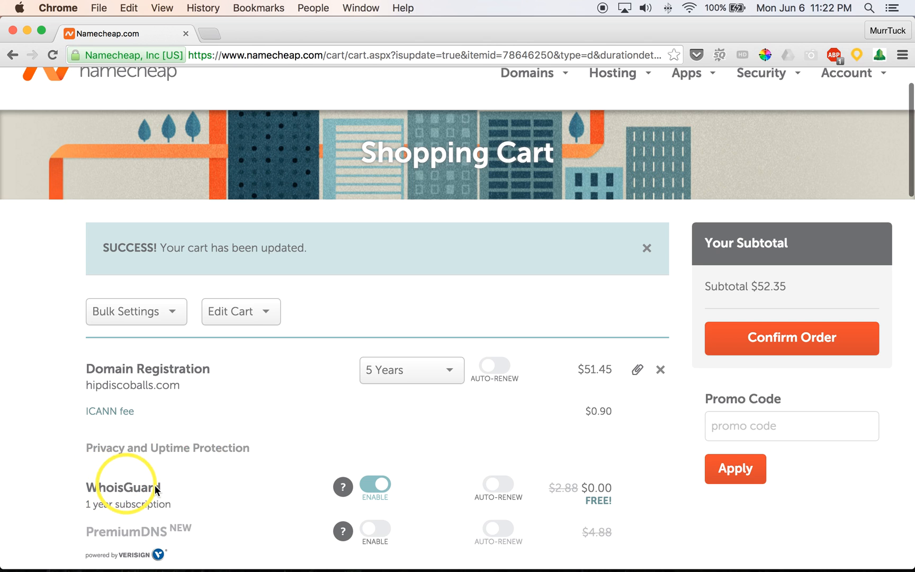
mouse_move(462, 428)
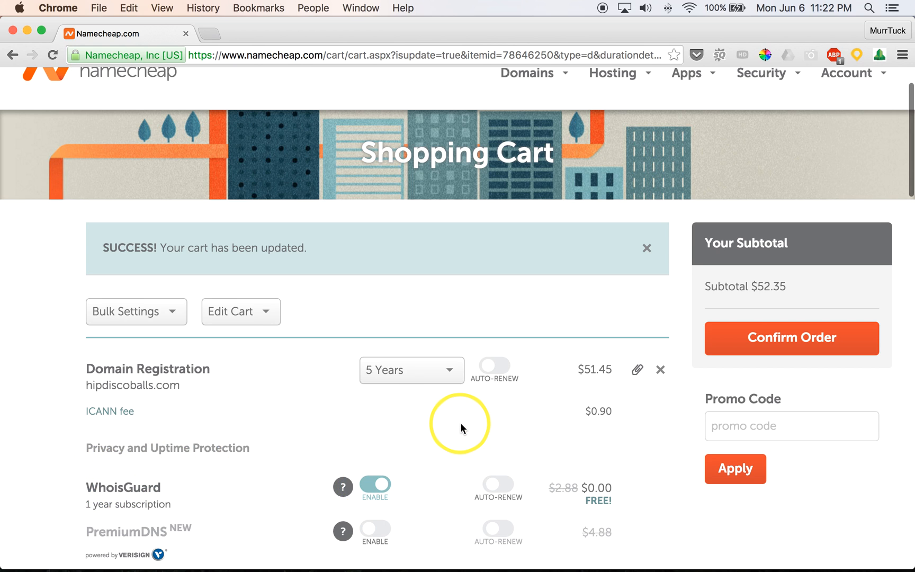
mouse_move(737, 356)
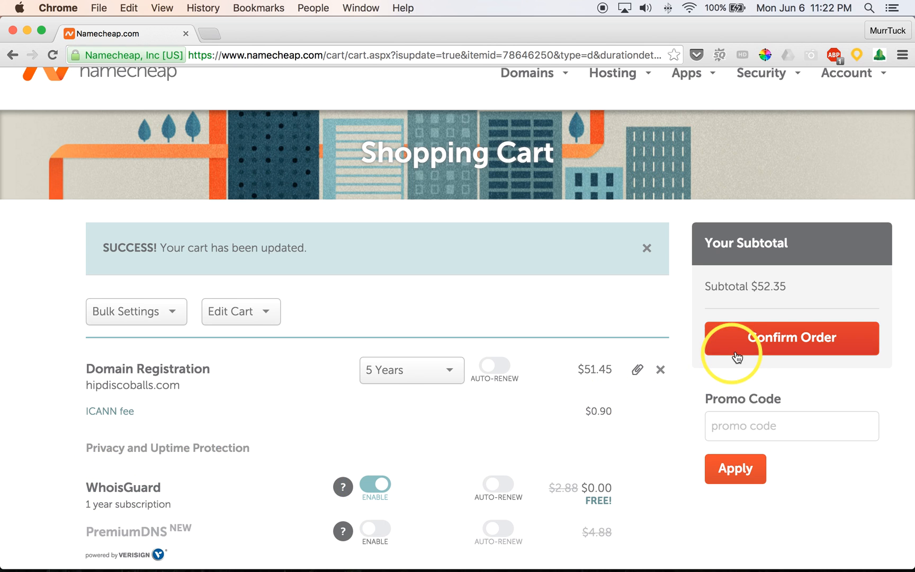
click(791, 338)
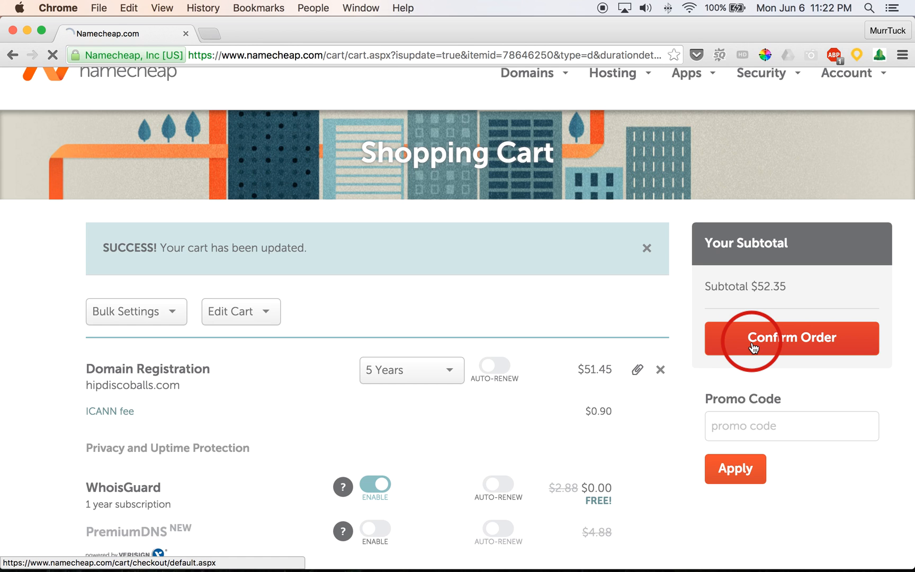
Step: Confirm the $52.35 order to reach the Login/Signup page
click(791, 338)
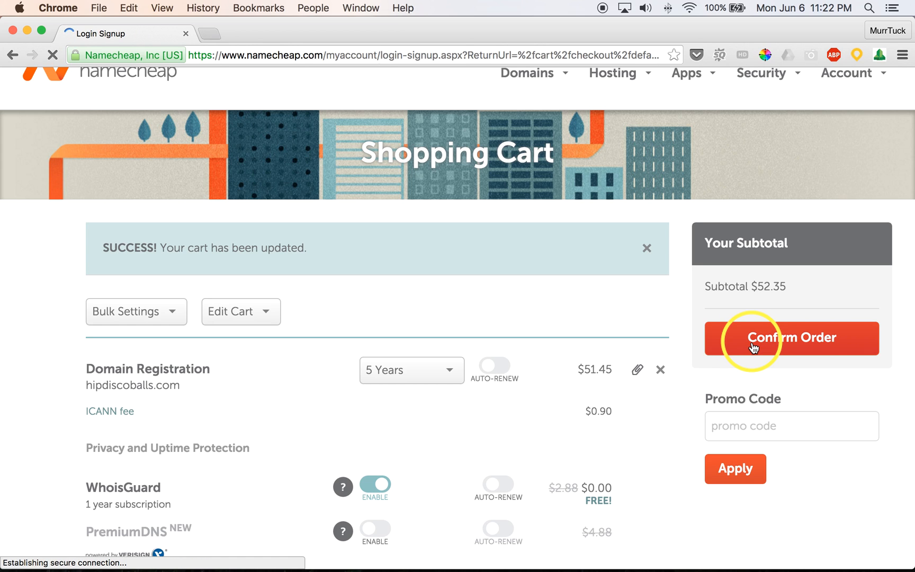
click(791, 338)
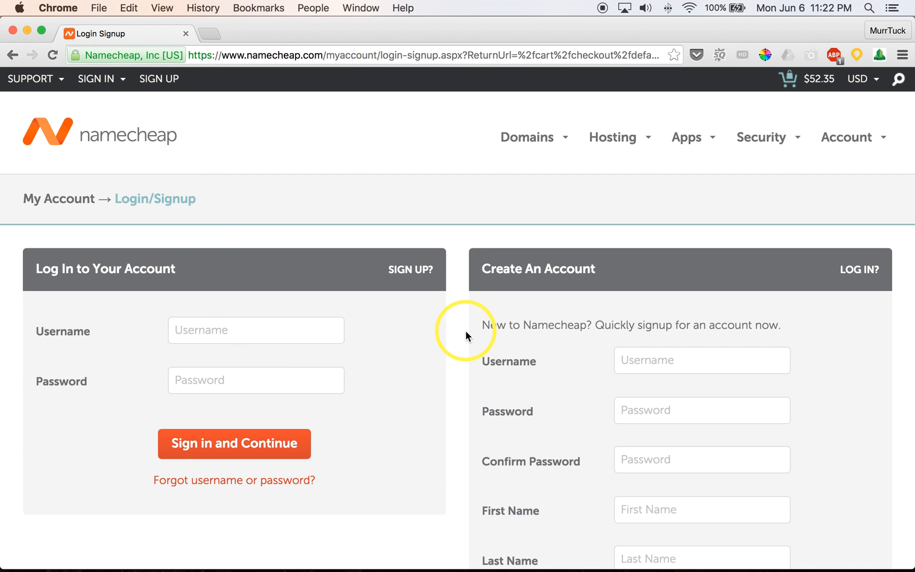
mouse_move(562, 359)
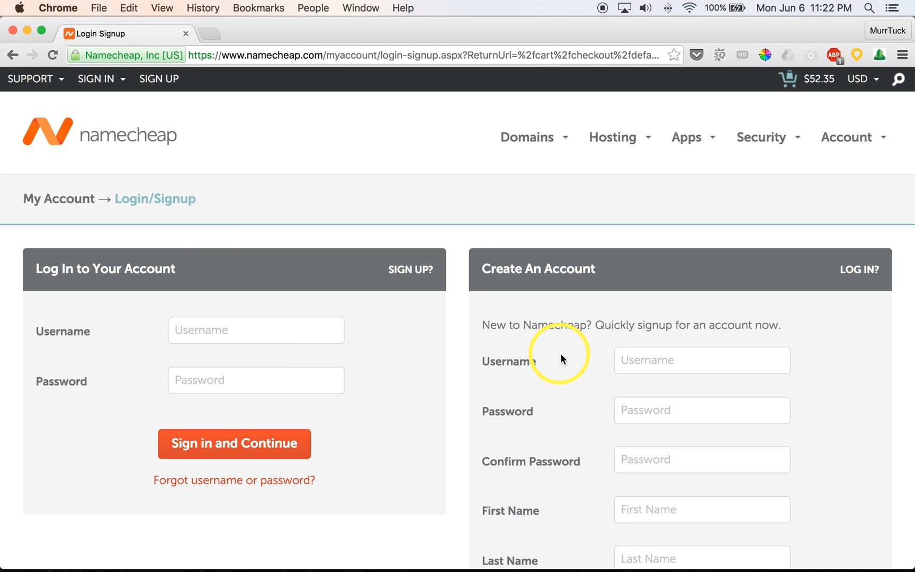
Step: Uncheck the Namecheap newsletter opt-in on the Create An Account form
click(701, 361)
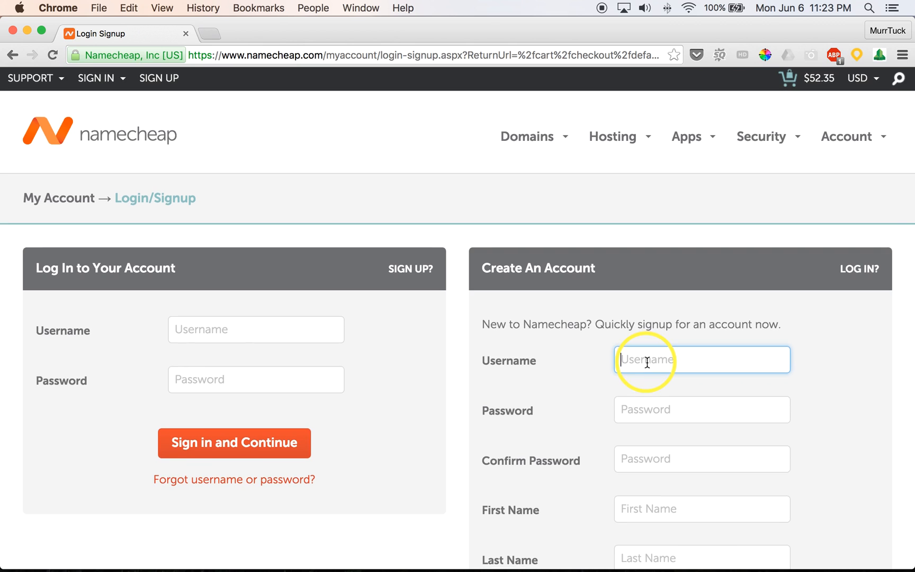
scroll(down, 3)
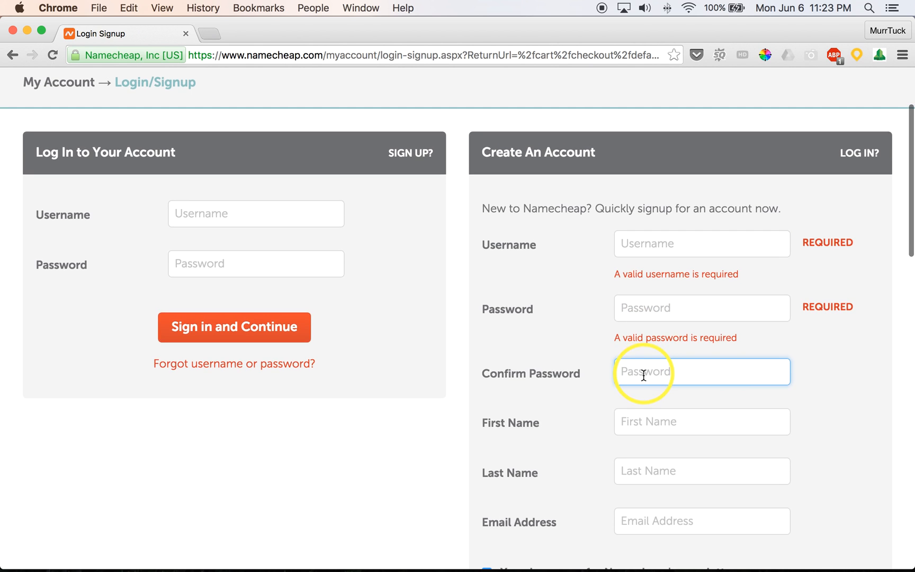
scroll(down, 3)
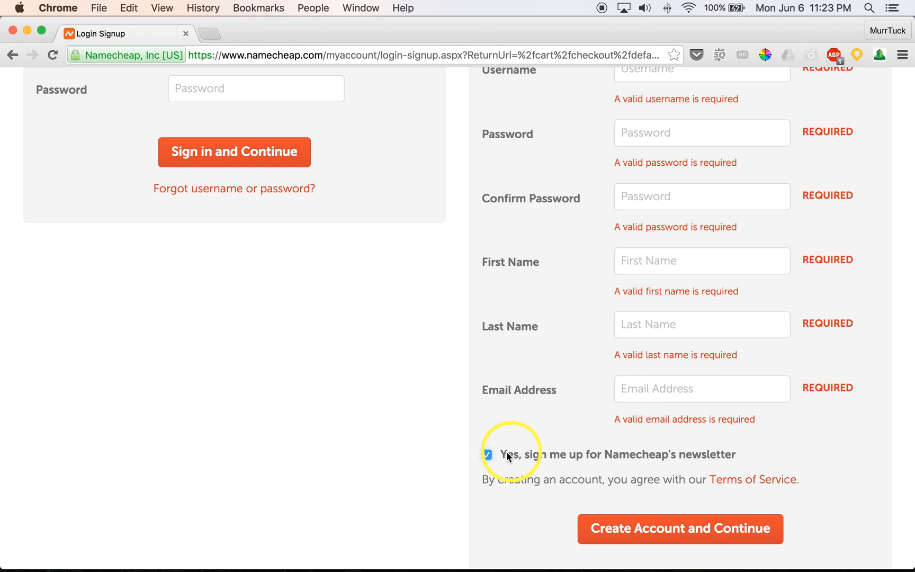
click(487, 454)
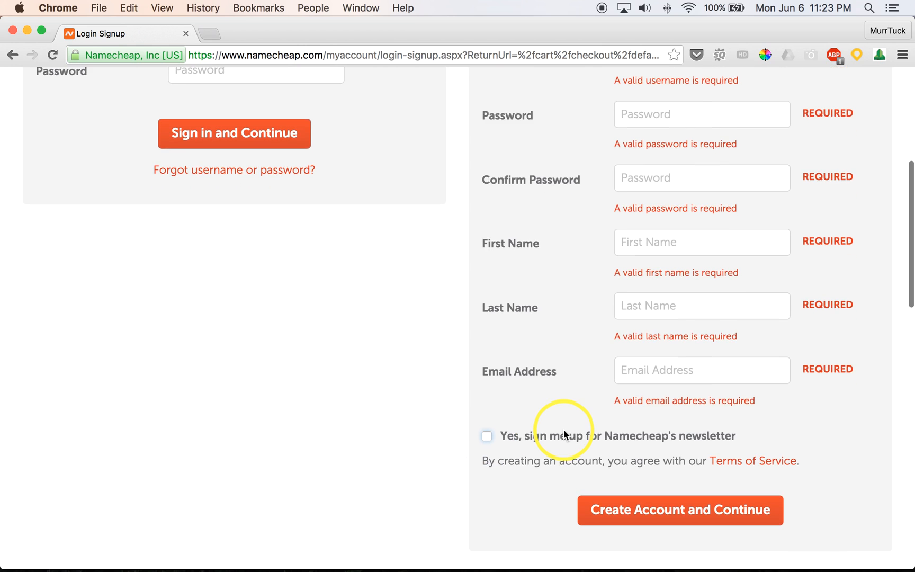
scroll(down, 3)
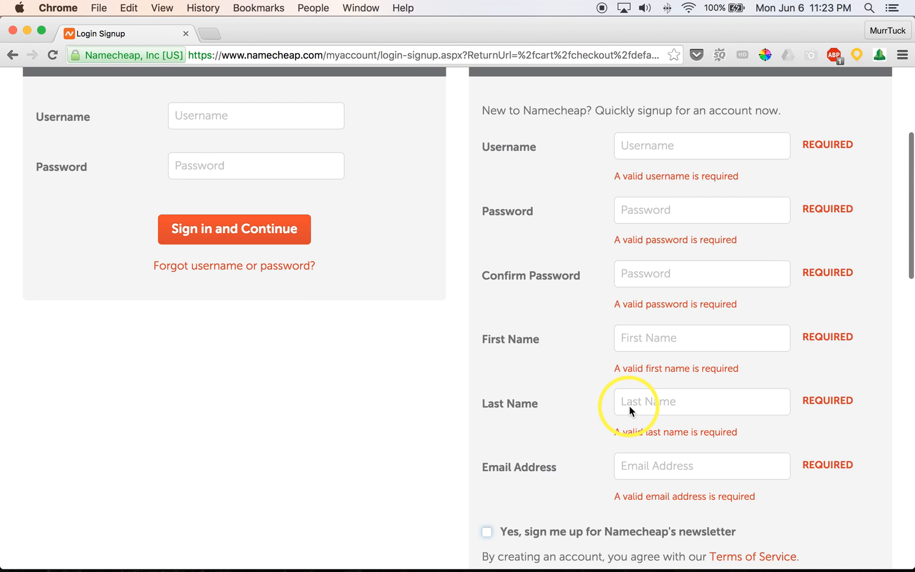
scroll(up, 3)
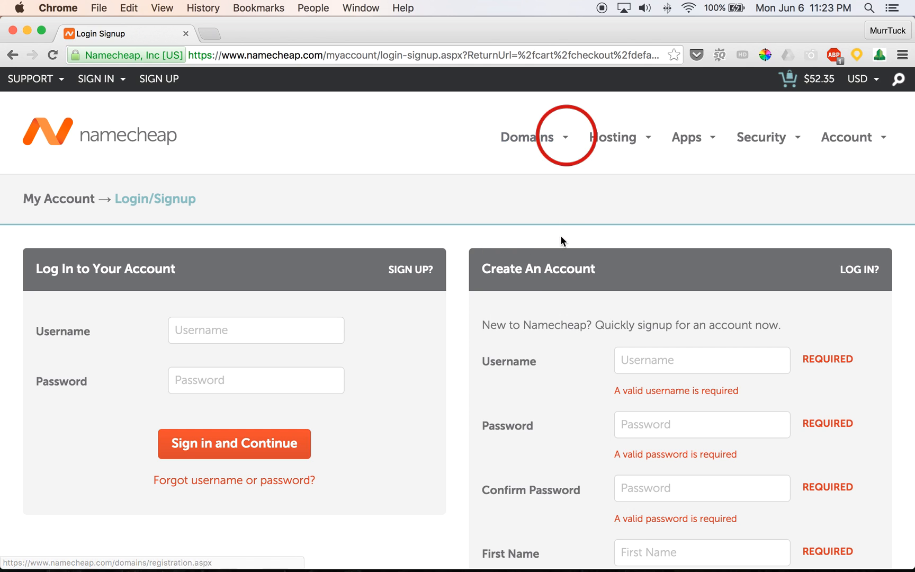
click(527, 137)
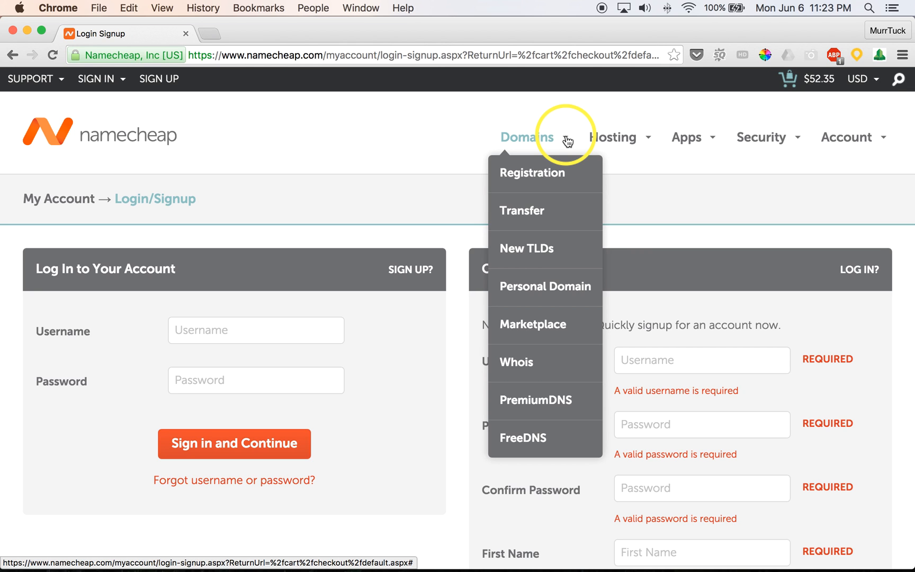
mouse_move(373, 136)
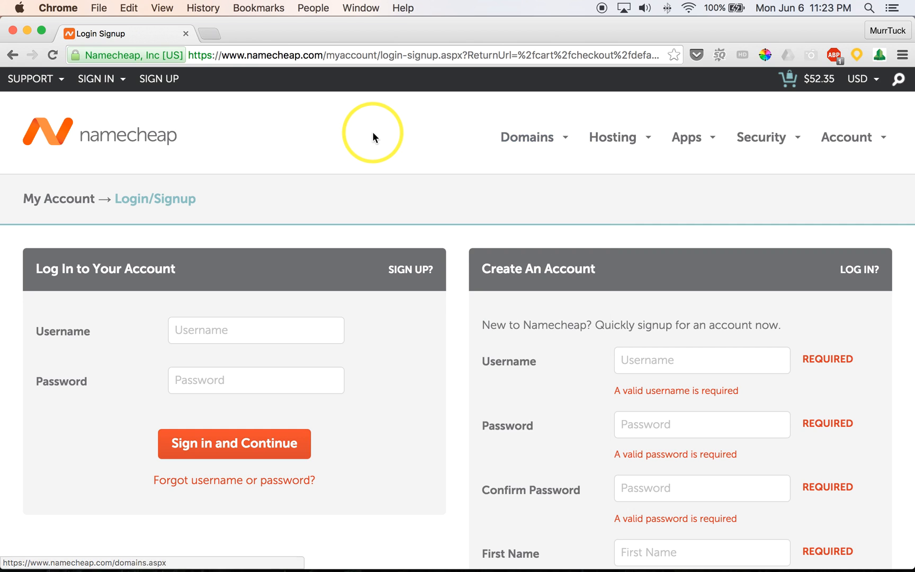